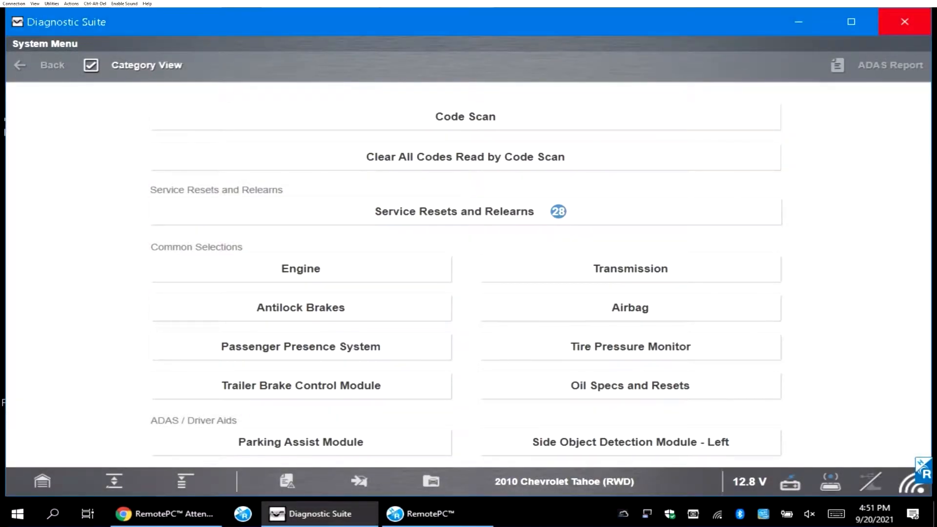
- Run a code scan on the 2010 Chevrolet Tahoe across all vehicle systems
click(465, 116)
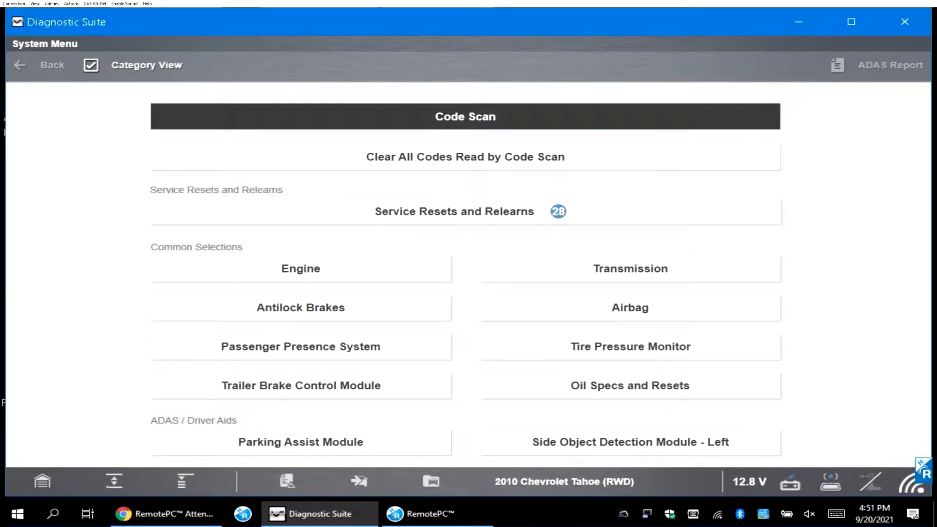
click(465, 117)
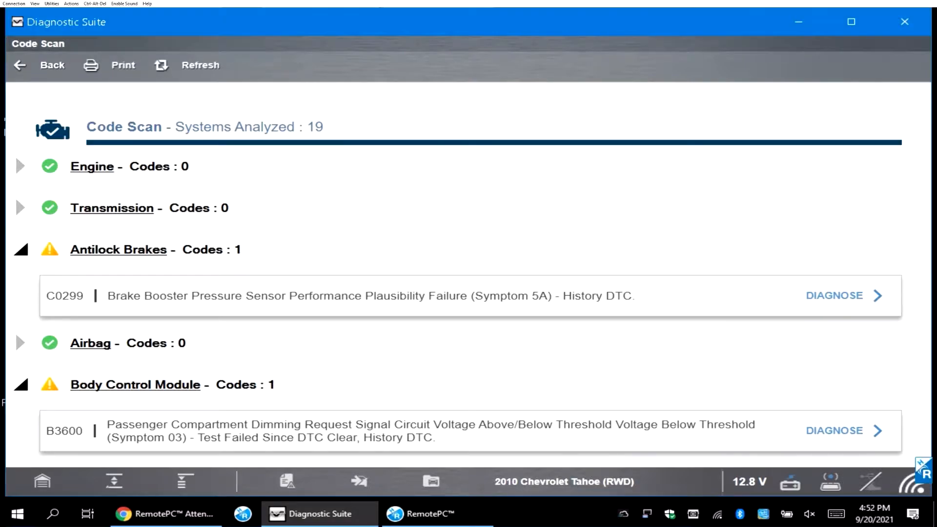
- Open bulletin #PIT4046G for C0299 and scroll to its Recommendation/Instruction section
click(834, 295)
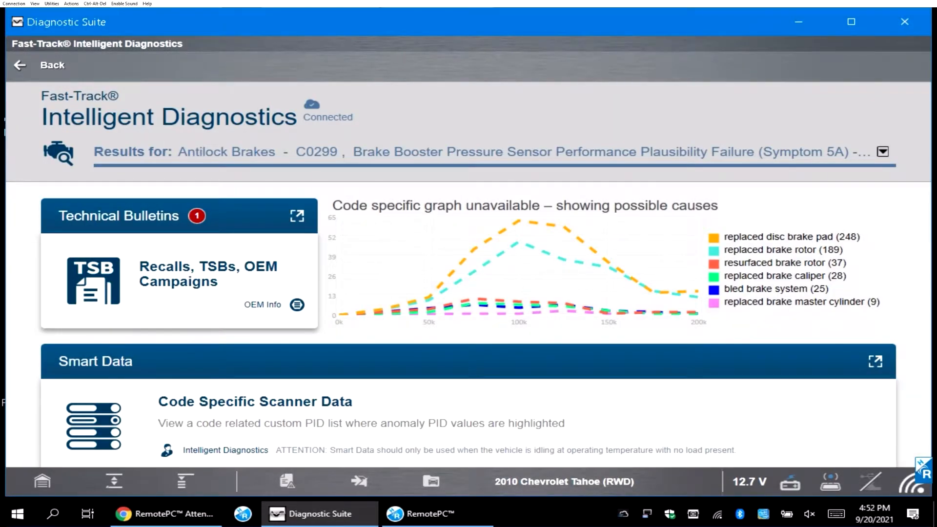
click(297, 216)
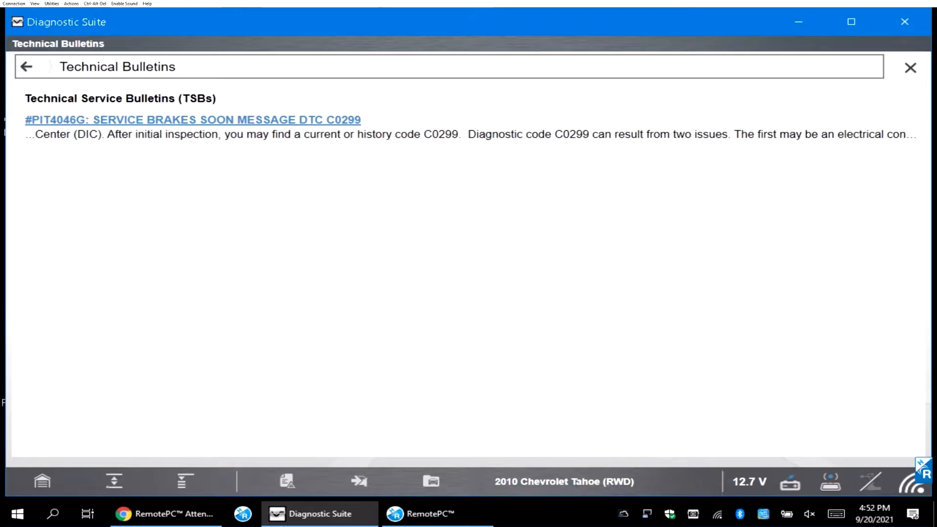
click(192, 119)
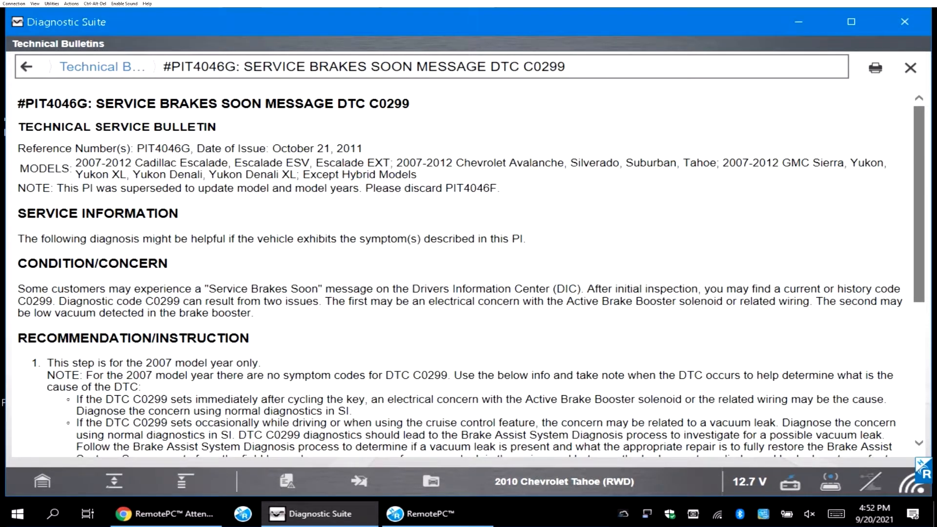
scroll(down, 3)
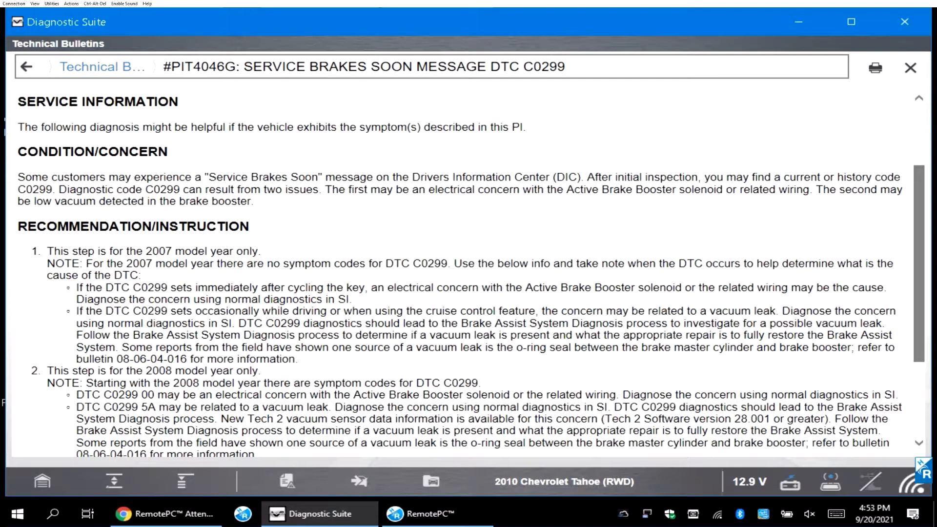
scroll(down, 3)
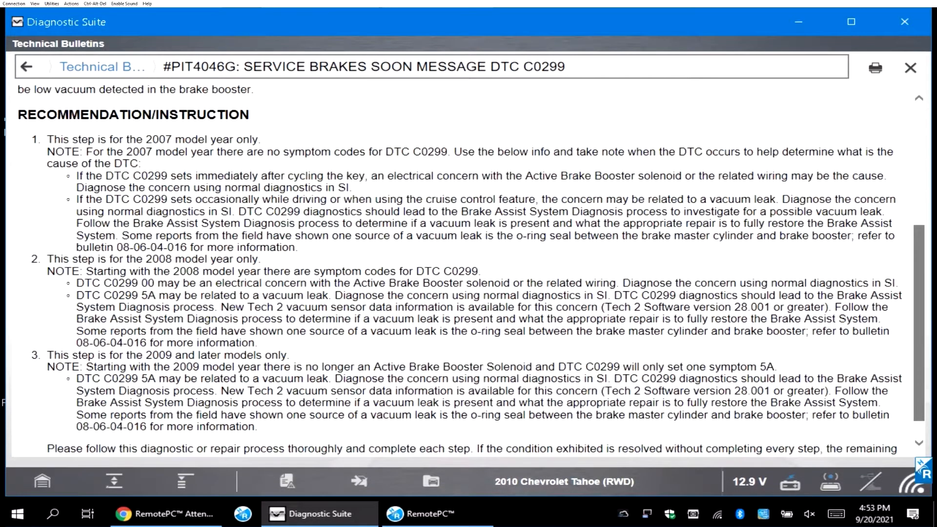
scroll(down, 3)
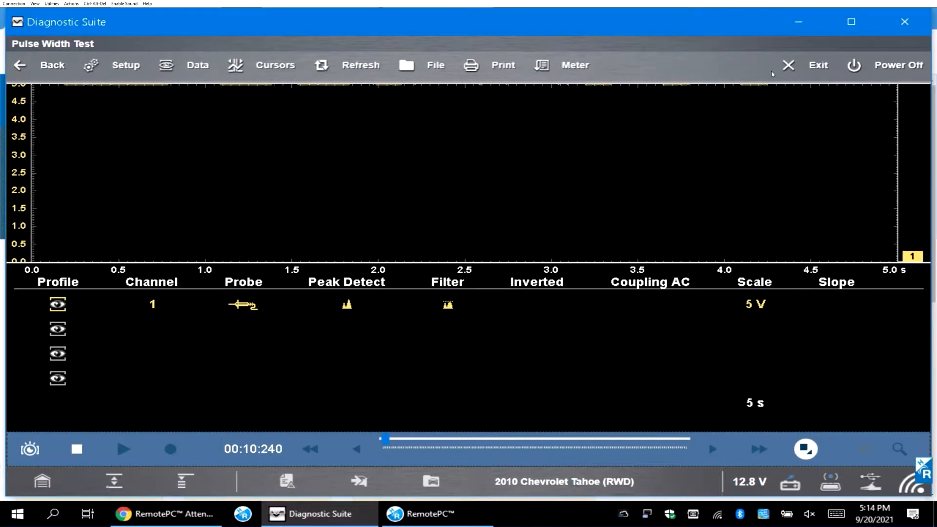
- Set scope channel 1 scale to 10 V, then set up the channel 2 scale
click(754, 304)
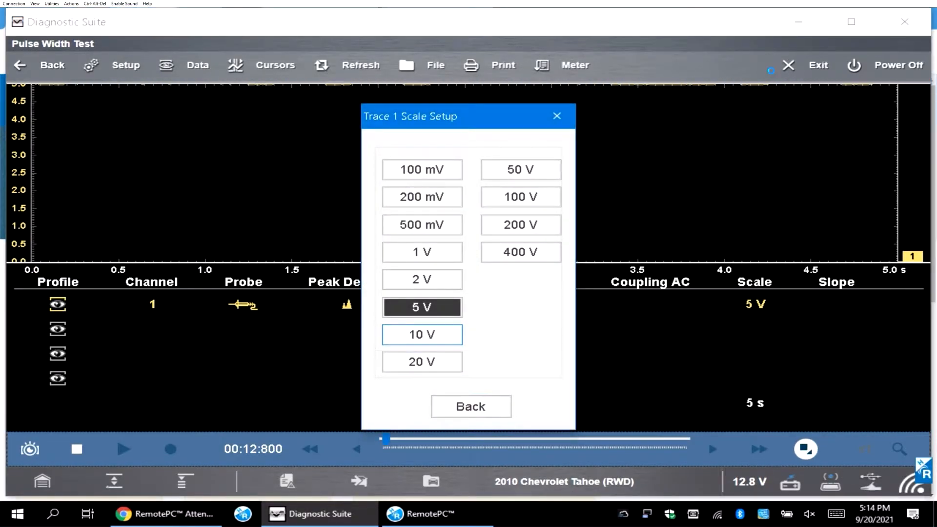
click(421, 334)
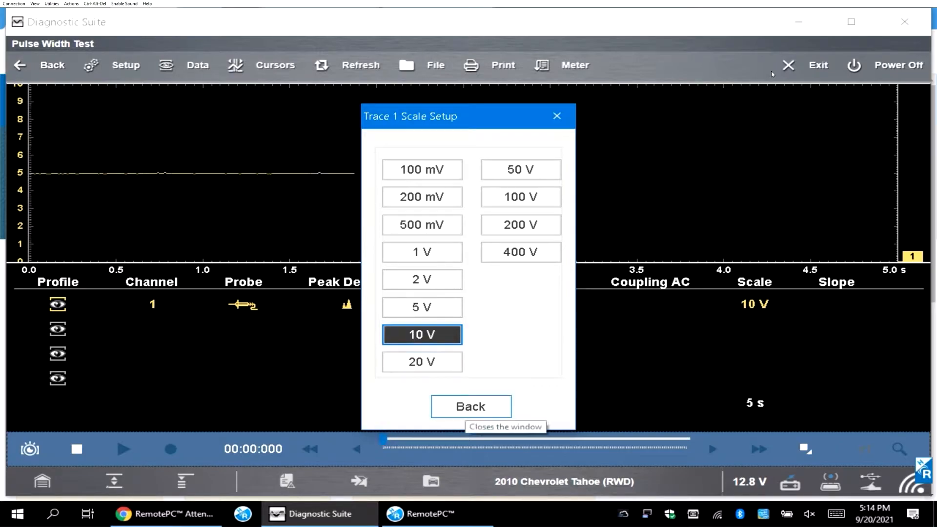
click(471, 407)
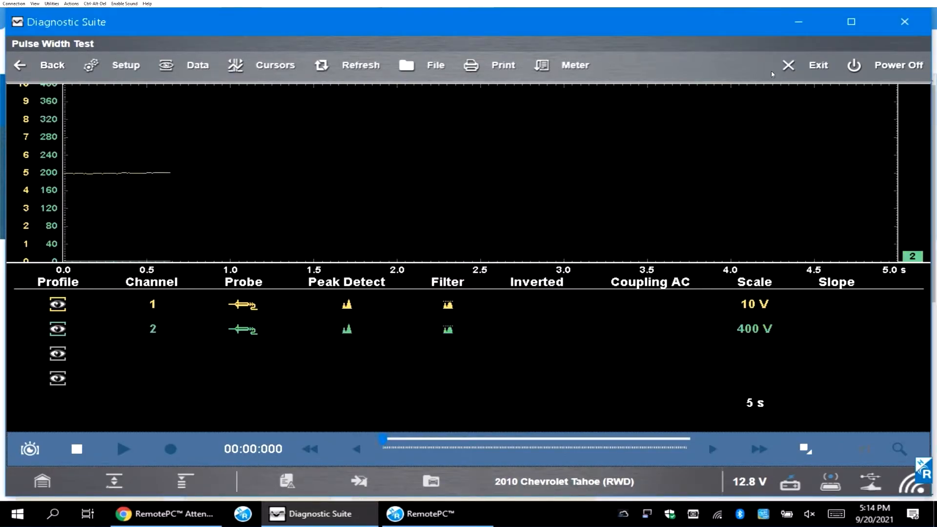
click(754, 328)
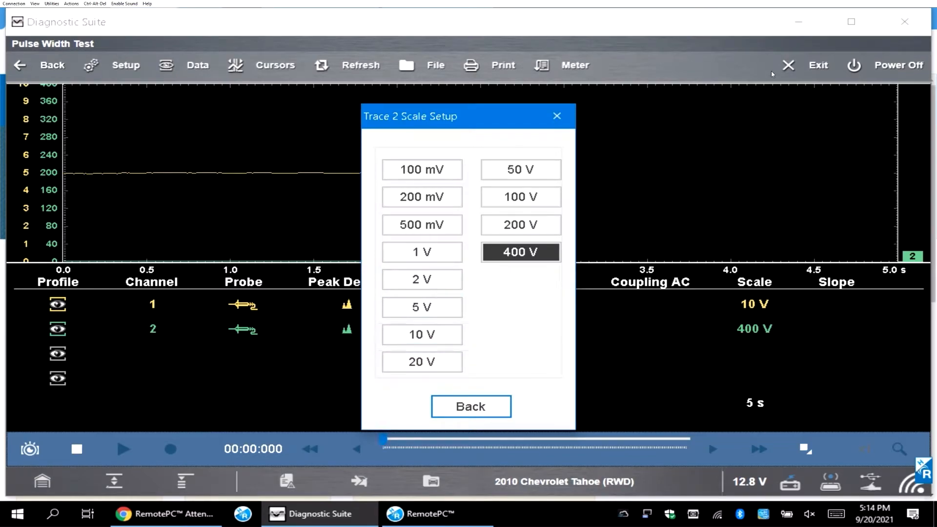
click(421, 307)
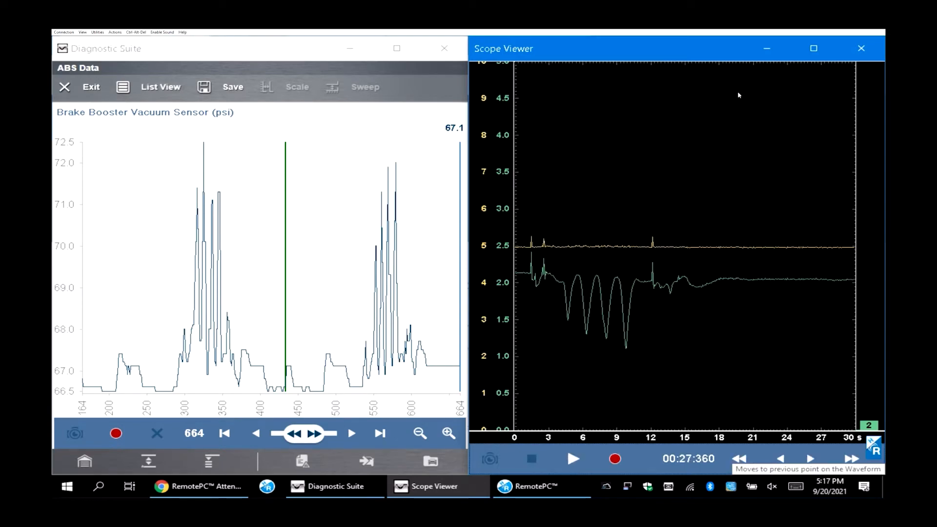
- Review the scope recording back to 28.74 s and zoom the vacuum graph in twice
click(739, 459)
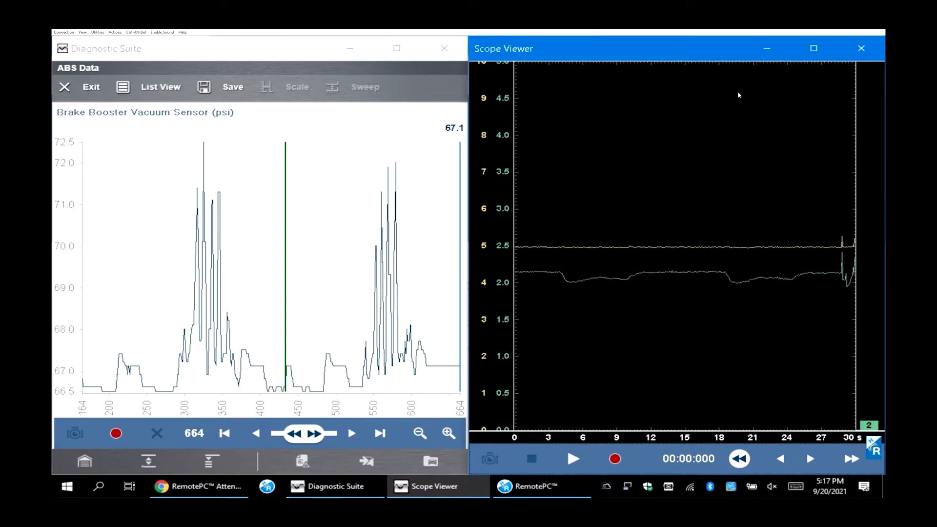
click(850, 459)
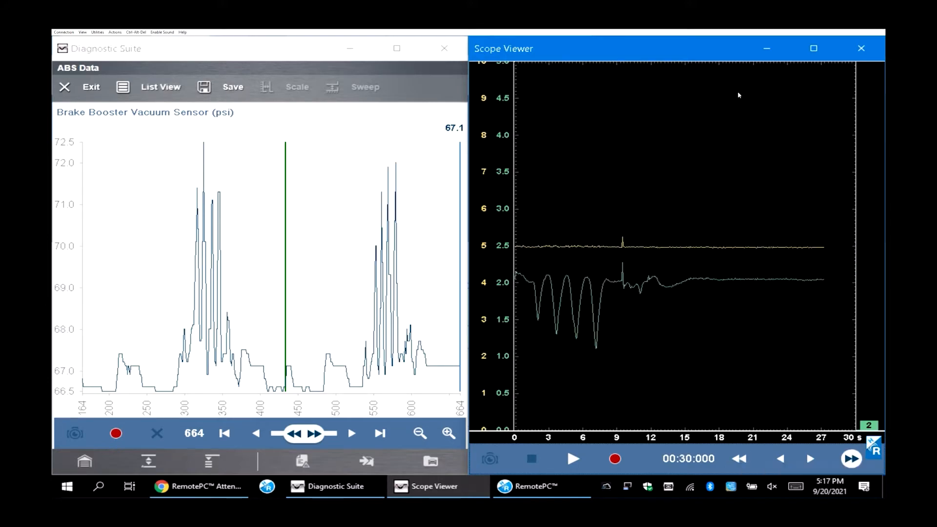
click(782, 458)
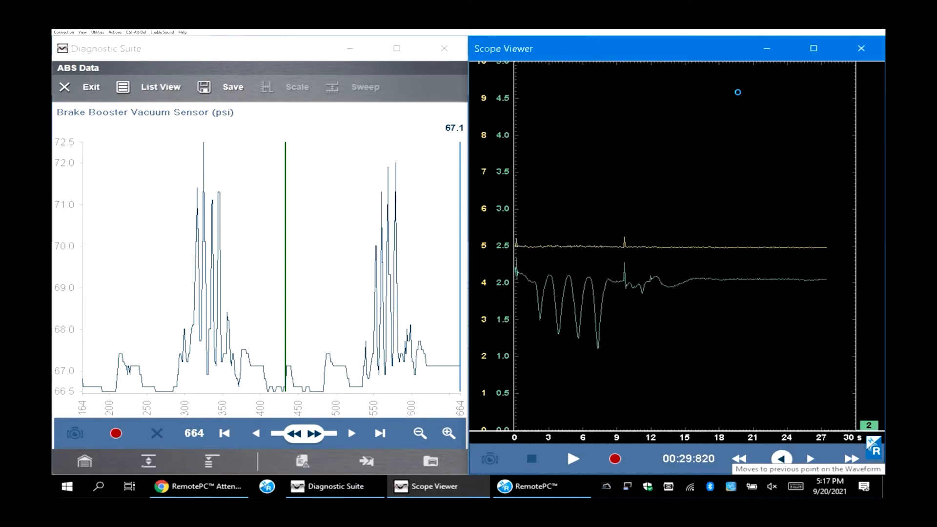
click(780, 459)
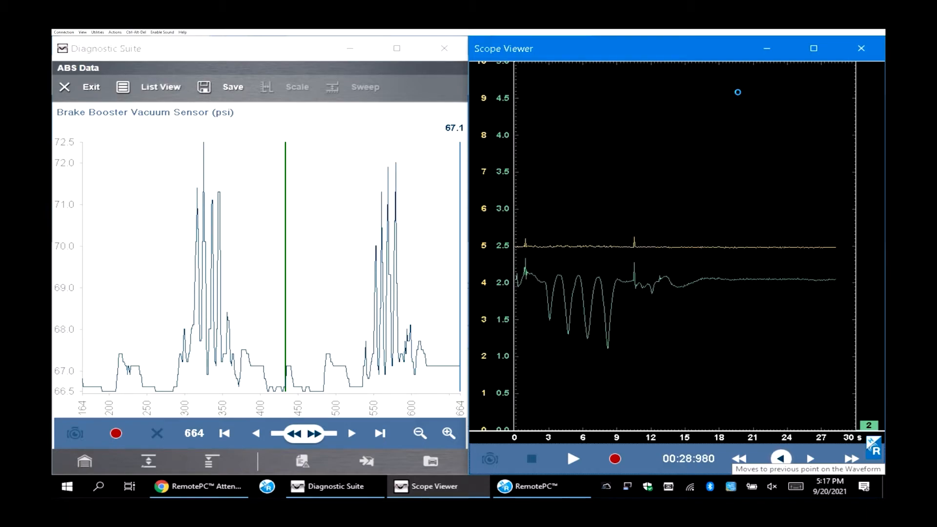
click(780, 458)
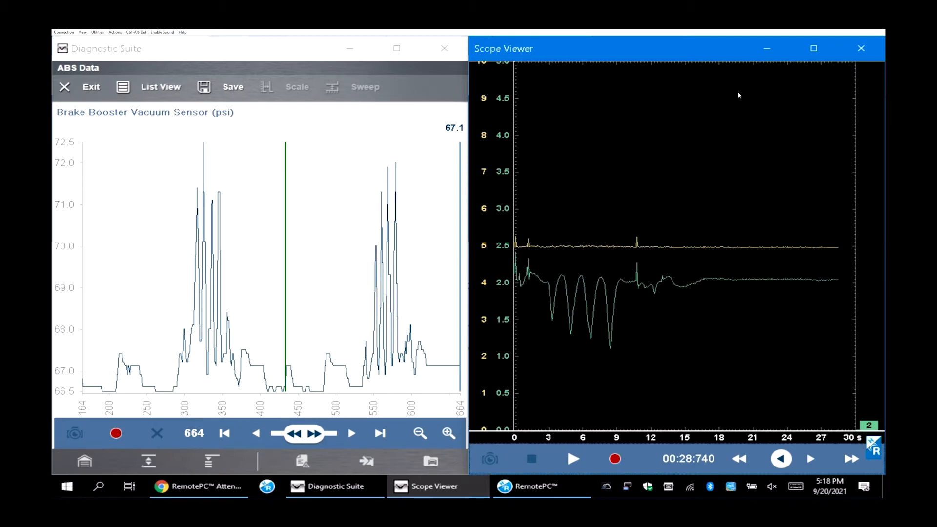
click(448, 433)
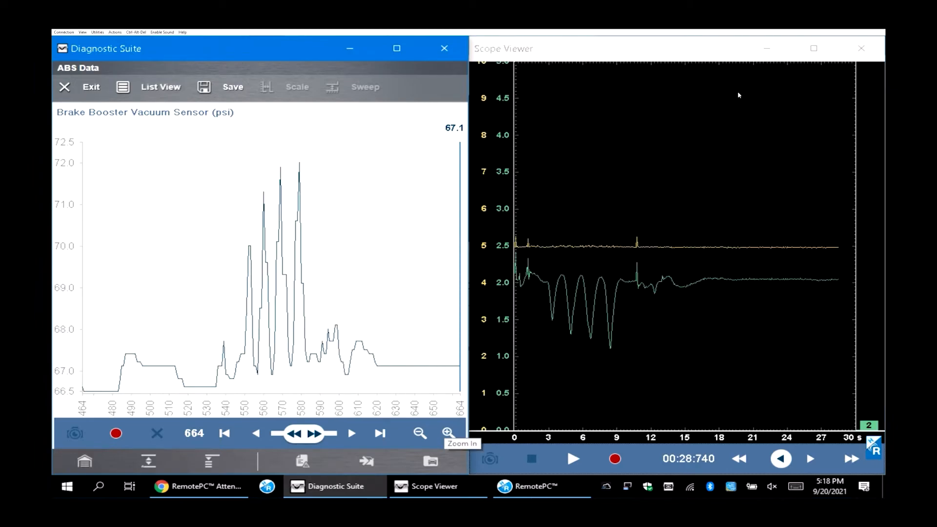
click(448, 433)
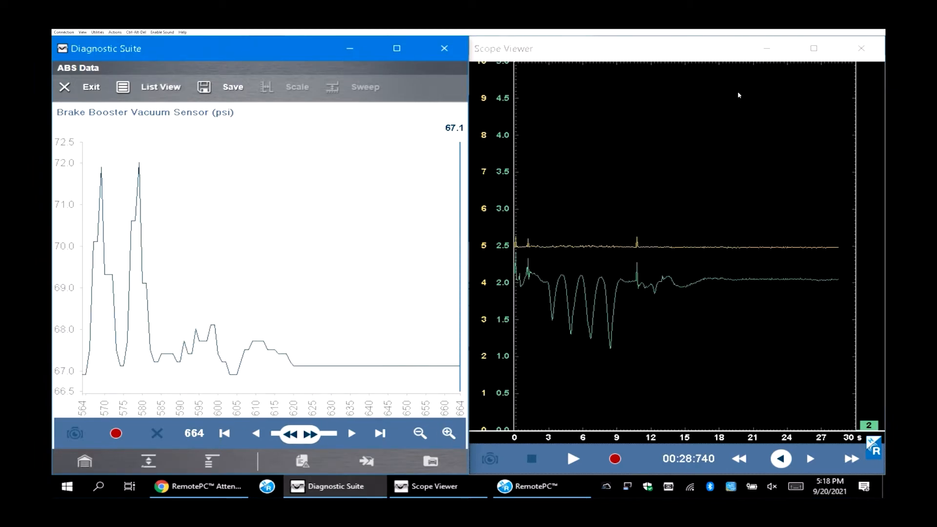